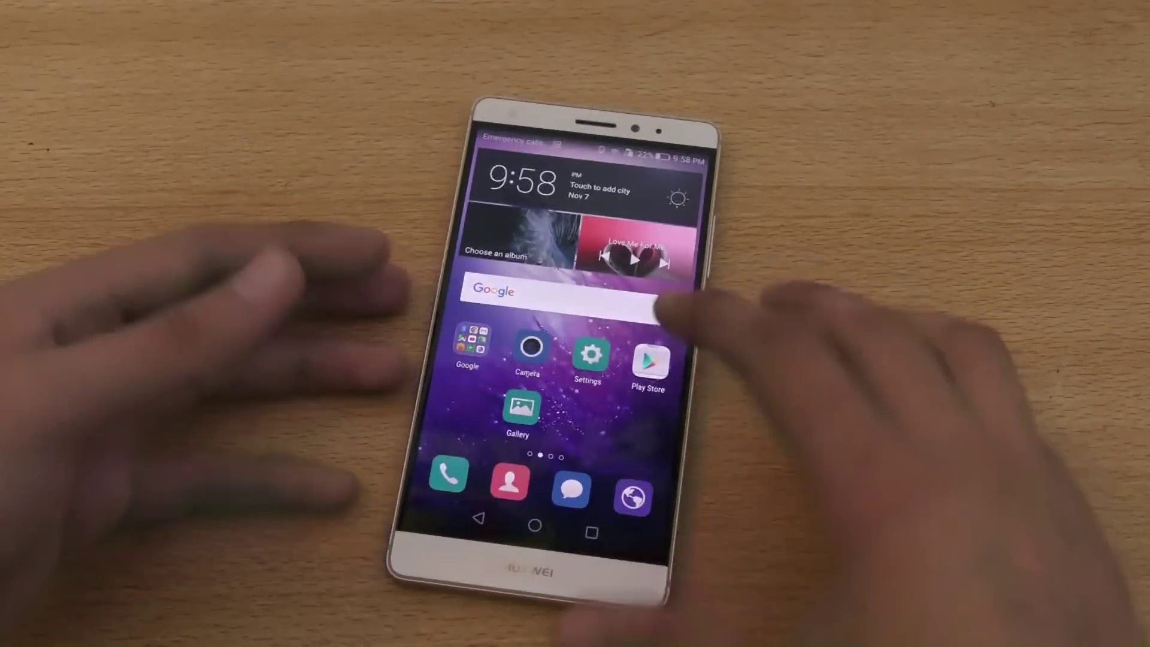
Open Settings and switch the Huawei phone's power plan to Performance mode.
click(588, 355)
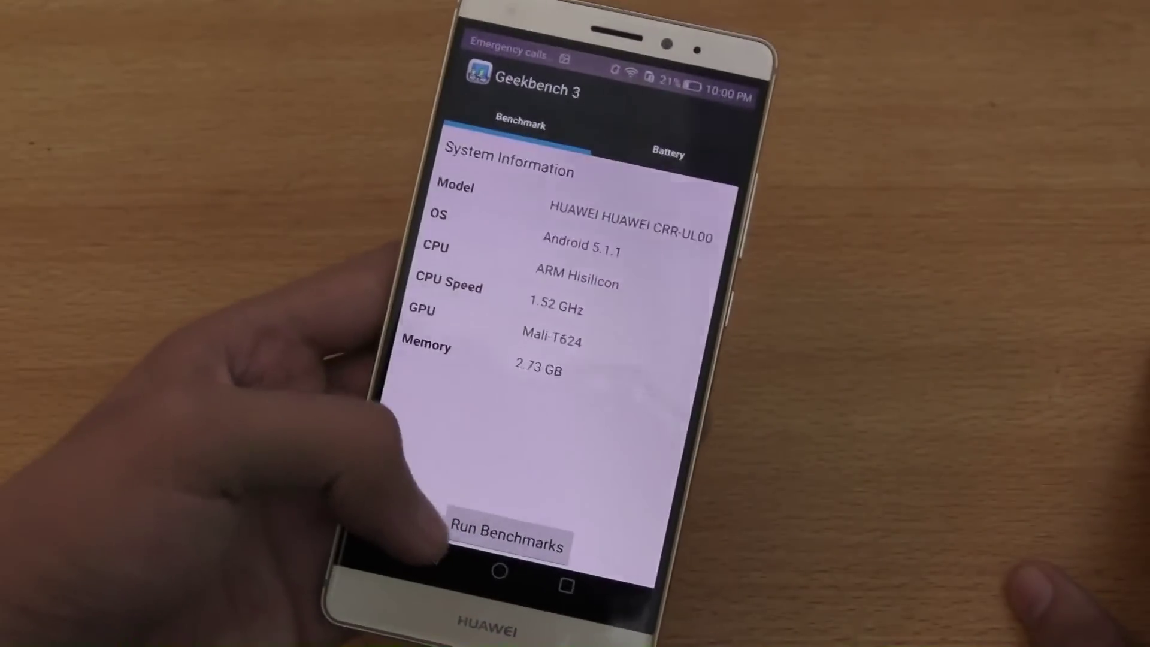
Start Geekbench 3's Run Benchmarks test, showing progress at 0 of 100.
click(509, 543)
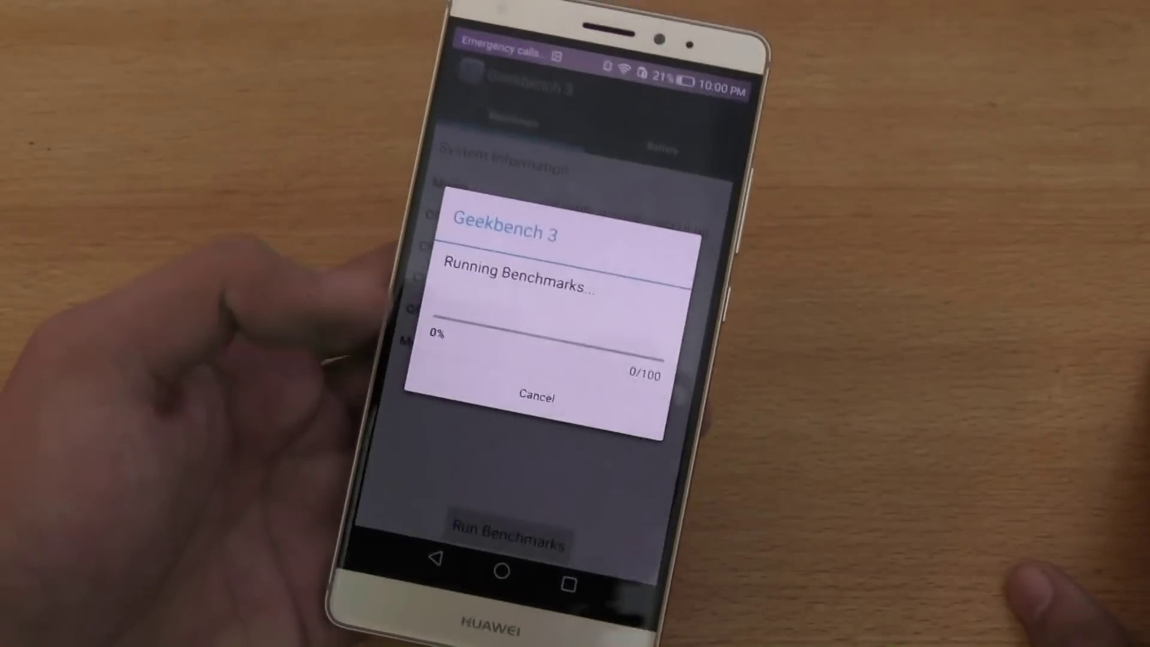